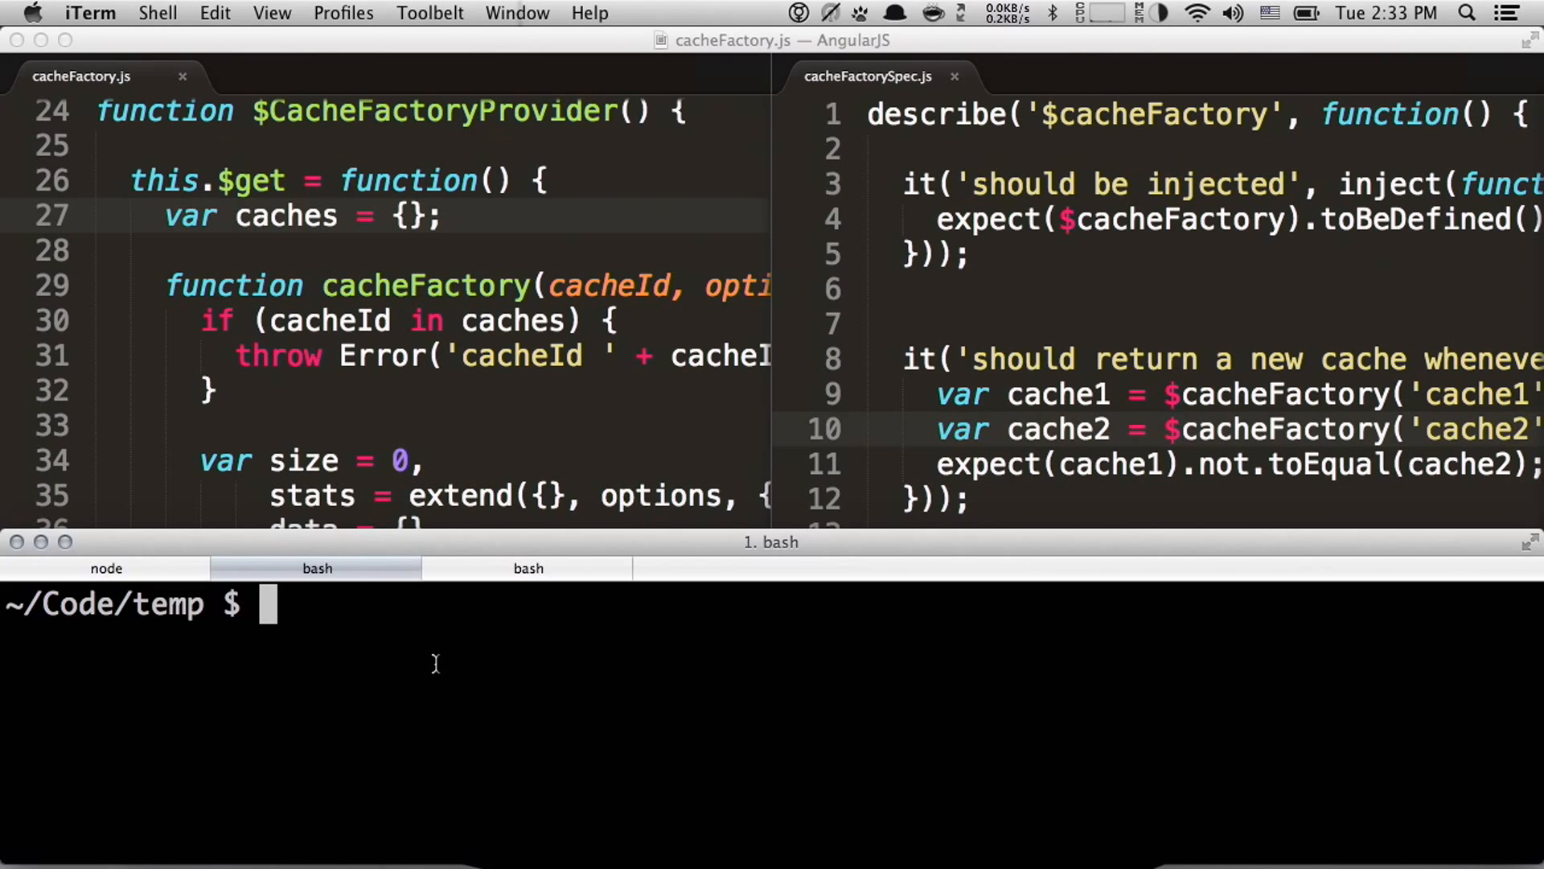
mouse_move(396, 674)
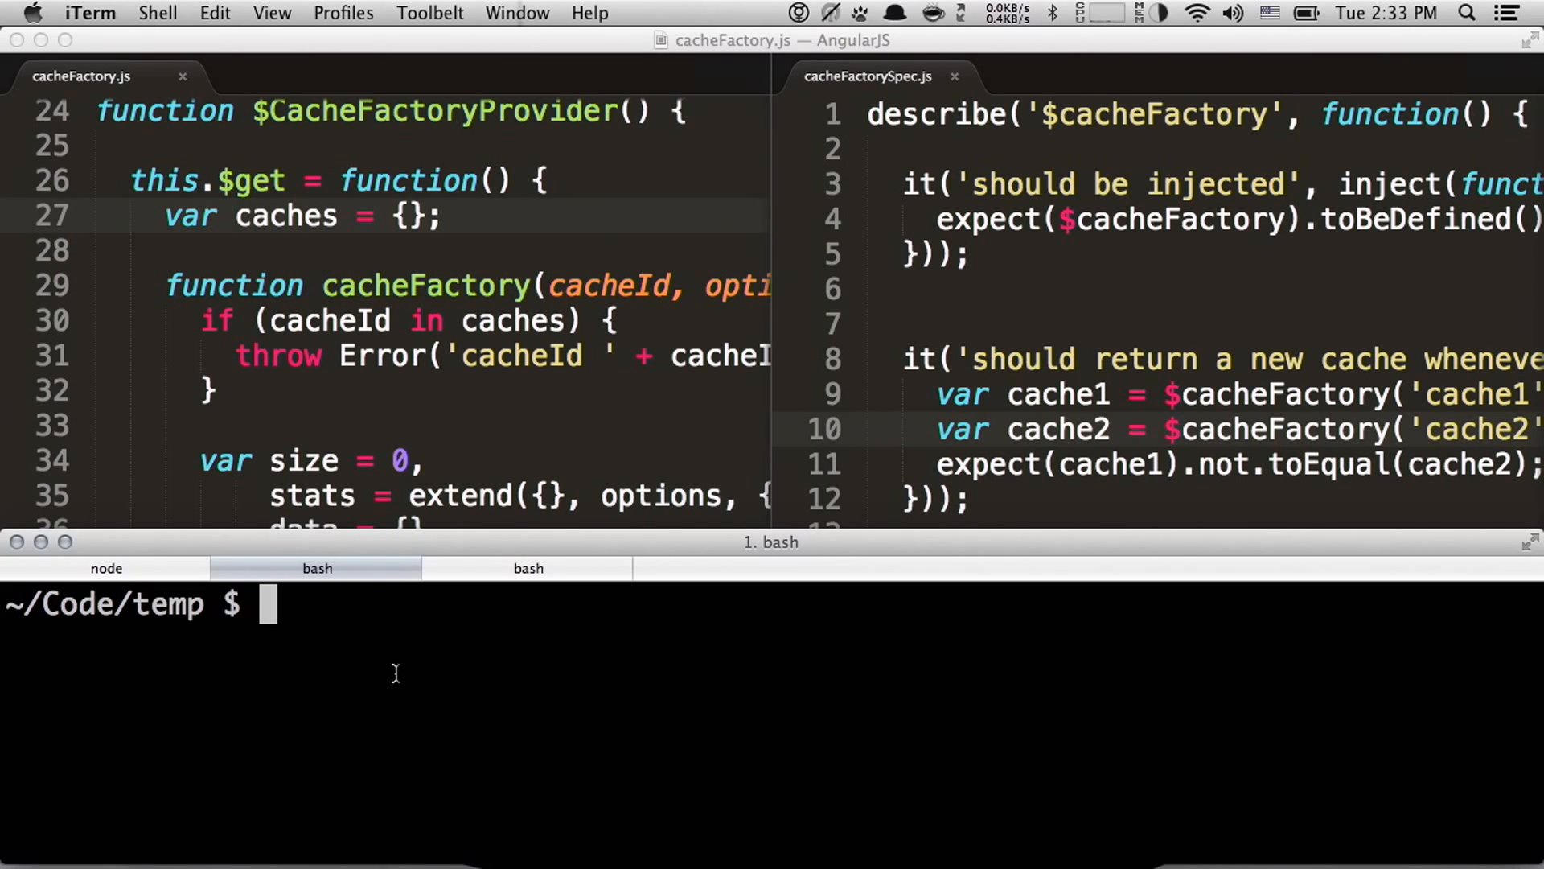
Run karma init and accept the default framework and Require.js answers to generate karma.conf.js
type("karma")
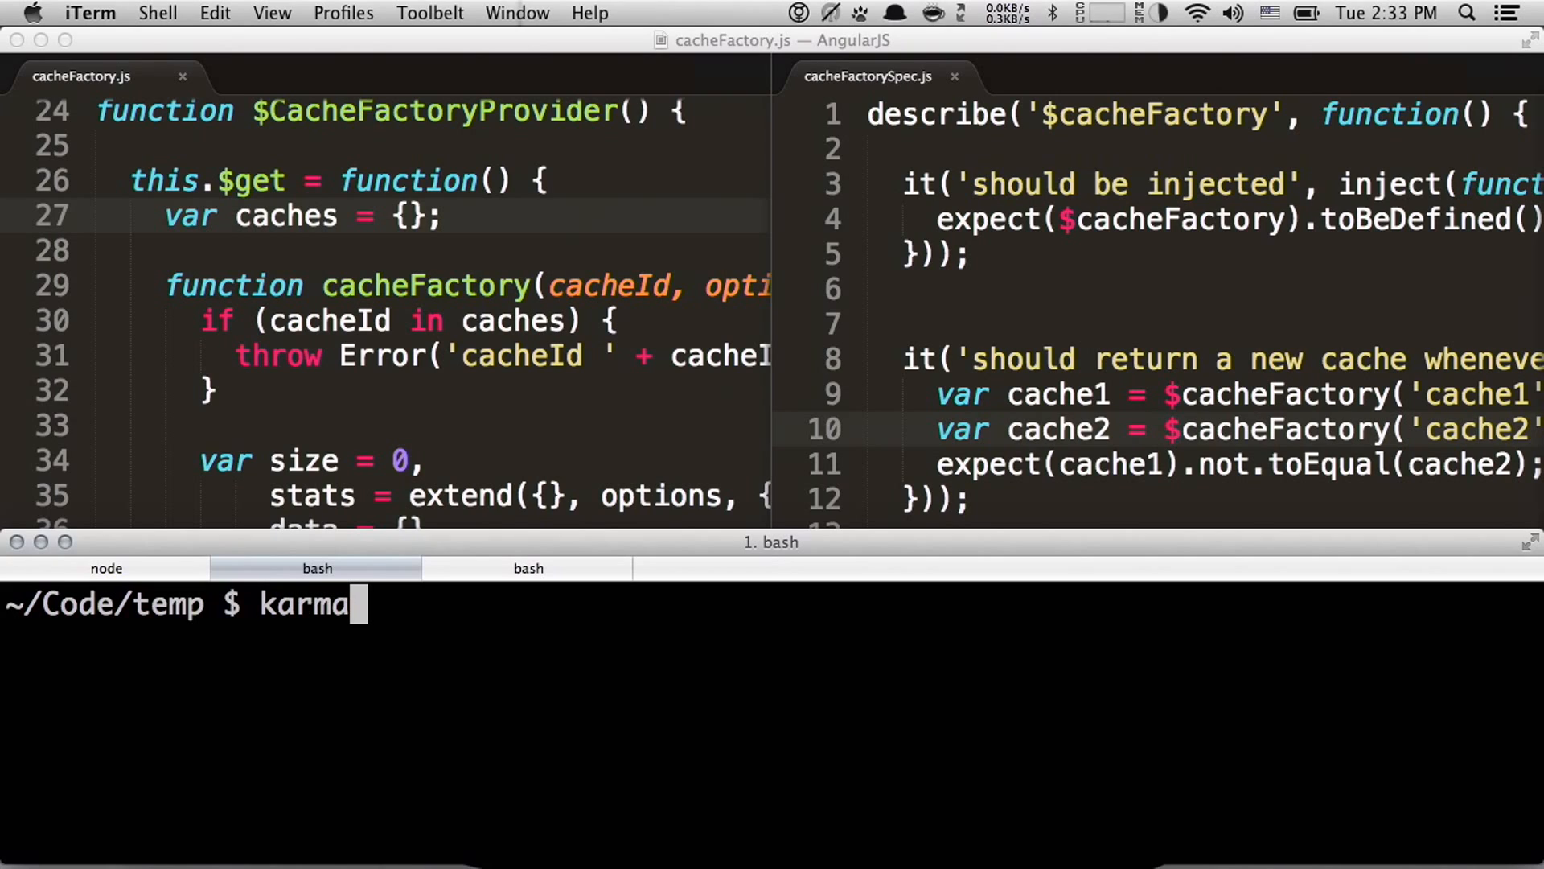
type("init")
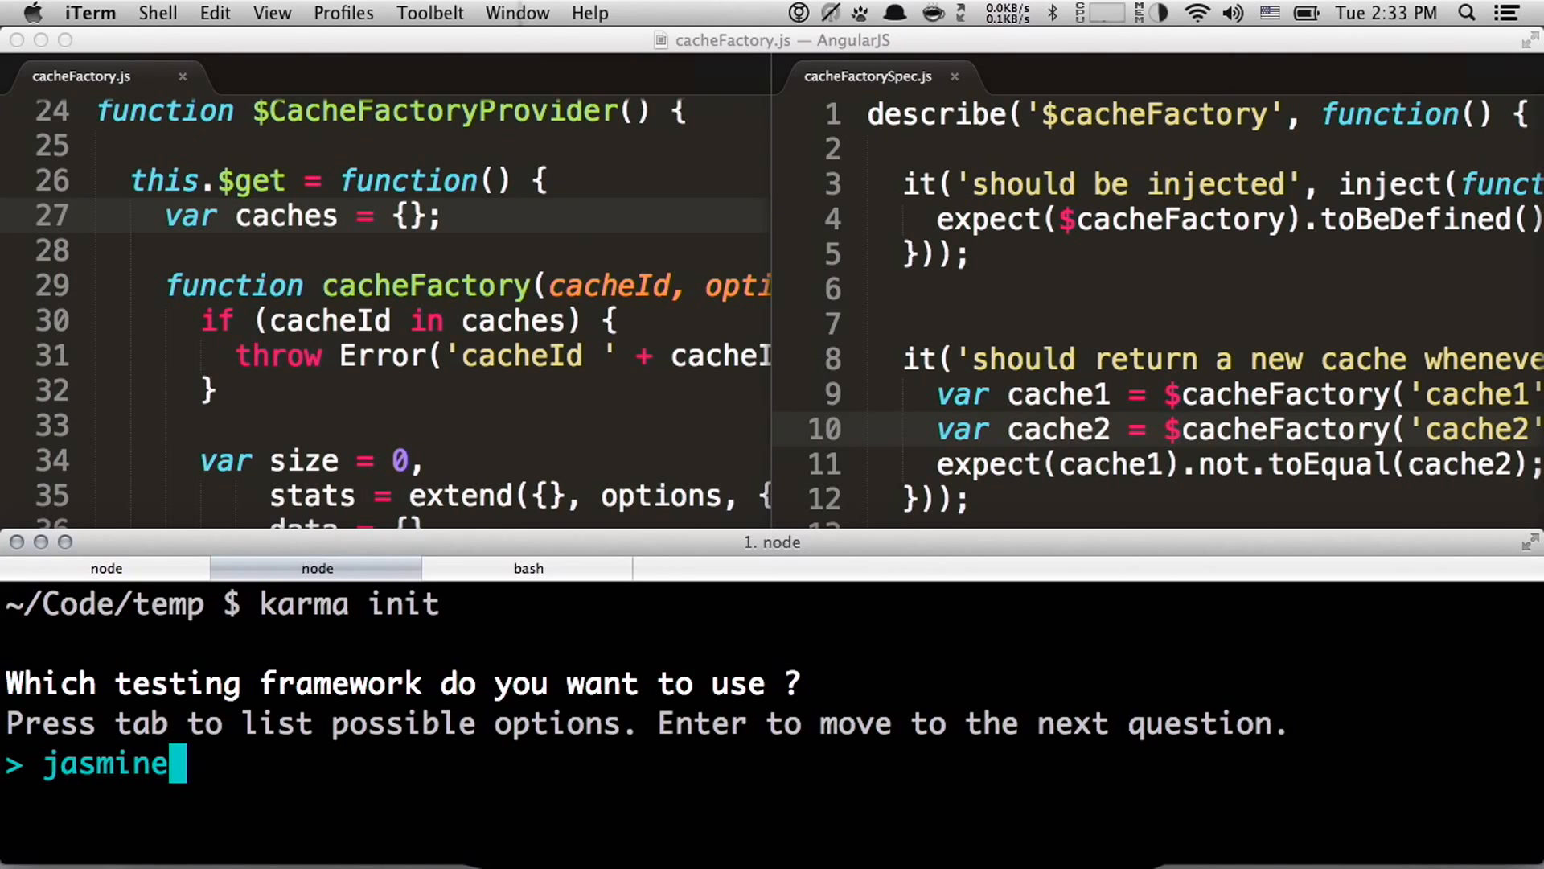
key("Return")
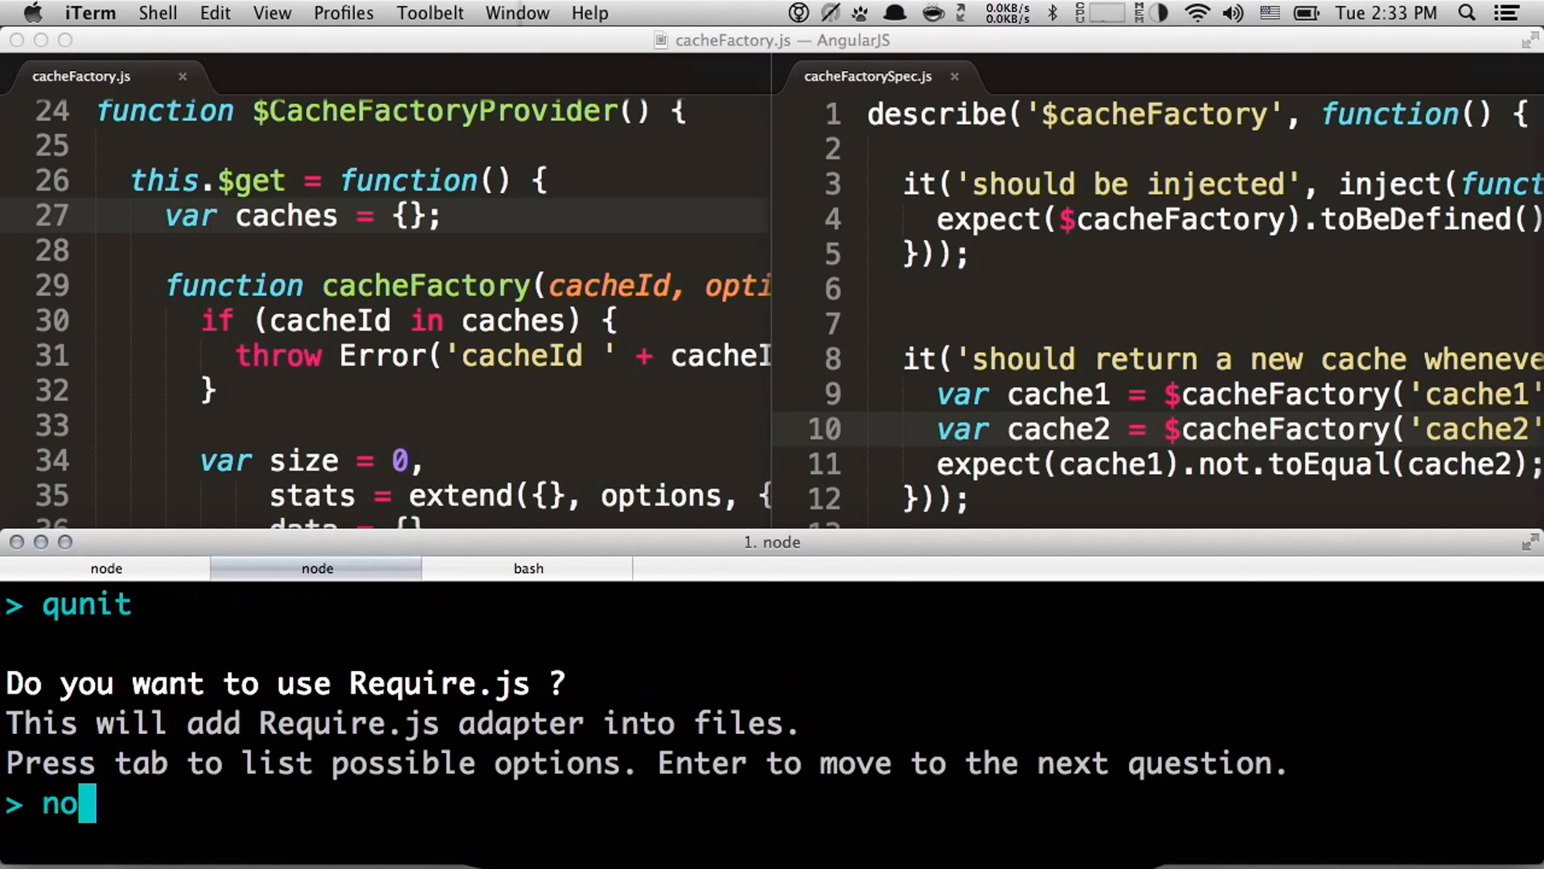
key("Return")
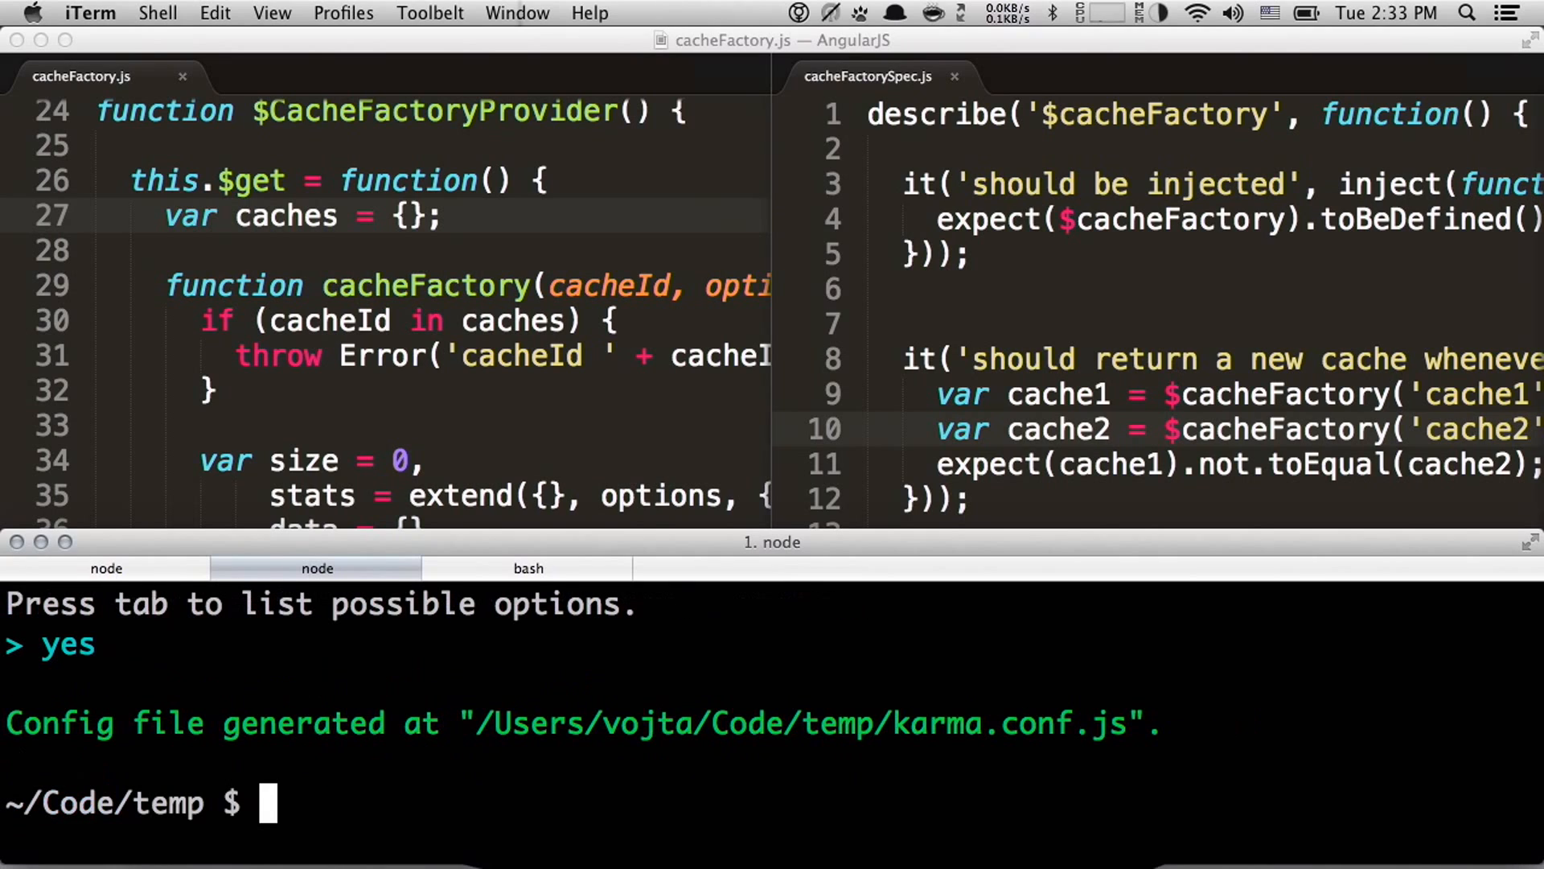
Switch to the bash session in the ~/Code/angular.js repository on master
left_click(317, 568)
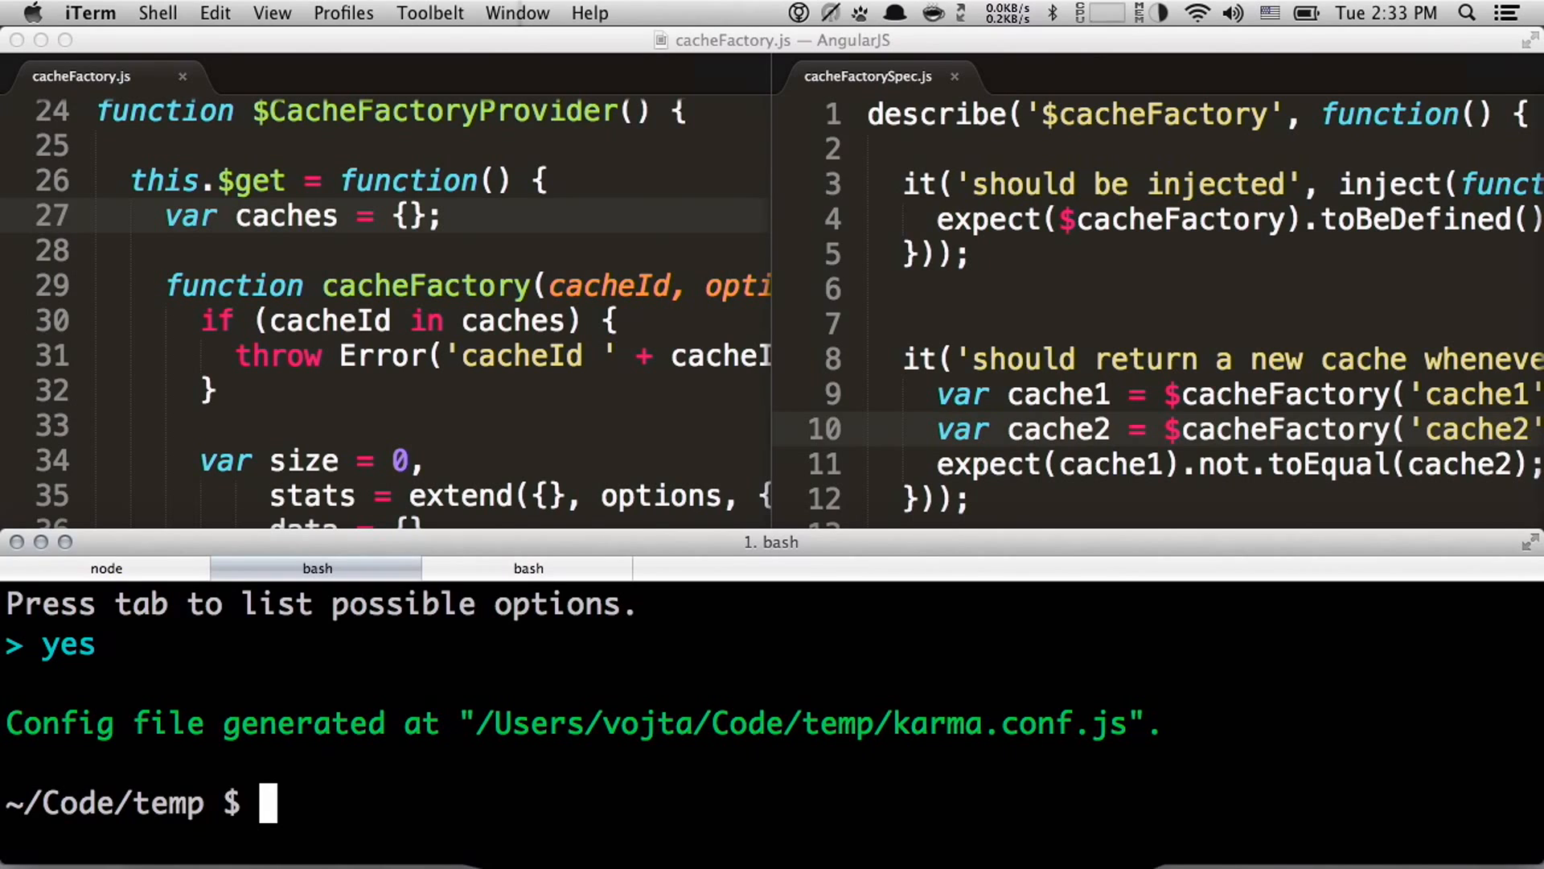
left_click(527, 568)
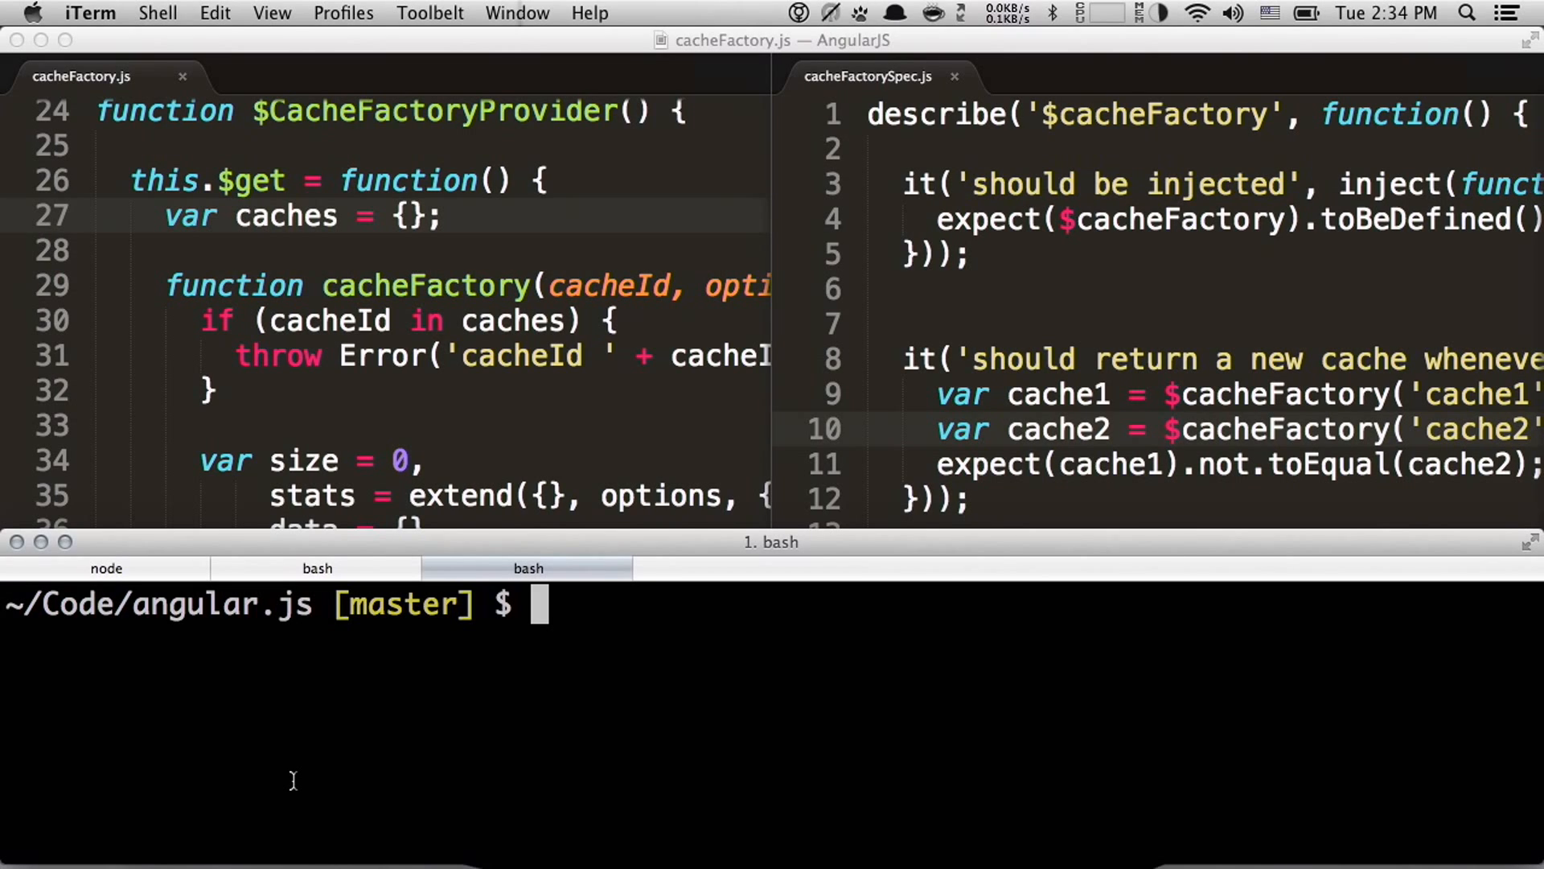
Run karma start so Safari opens localhost:9876 showing Karma connected
type("karma")
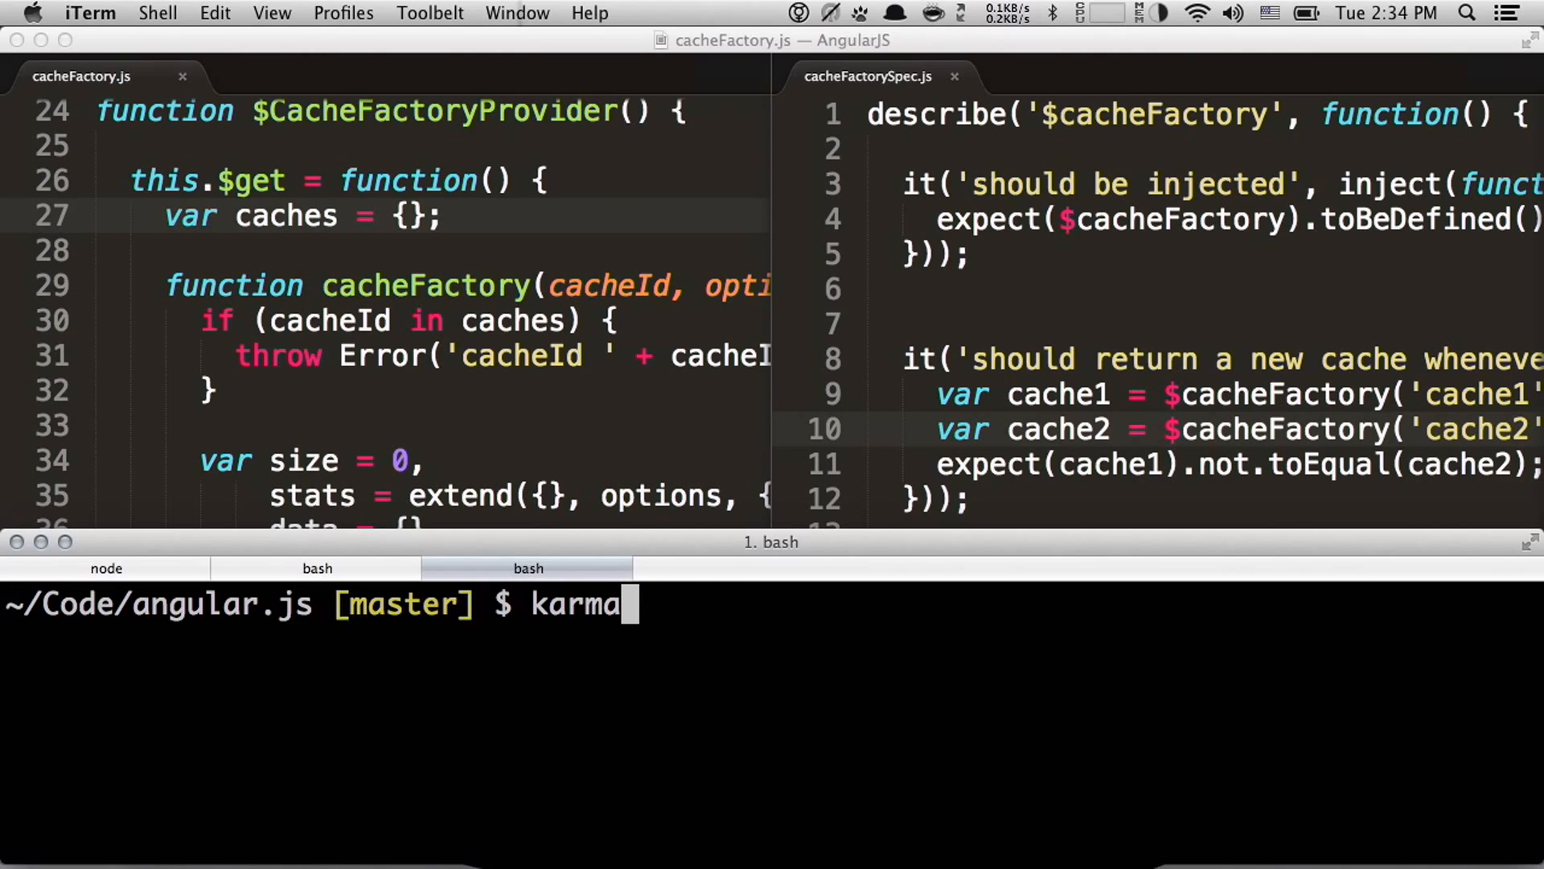
type("start")
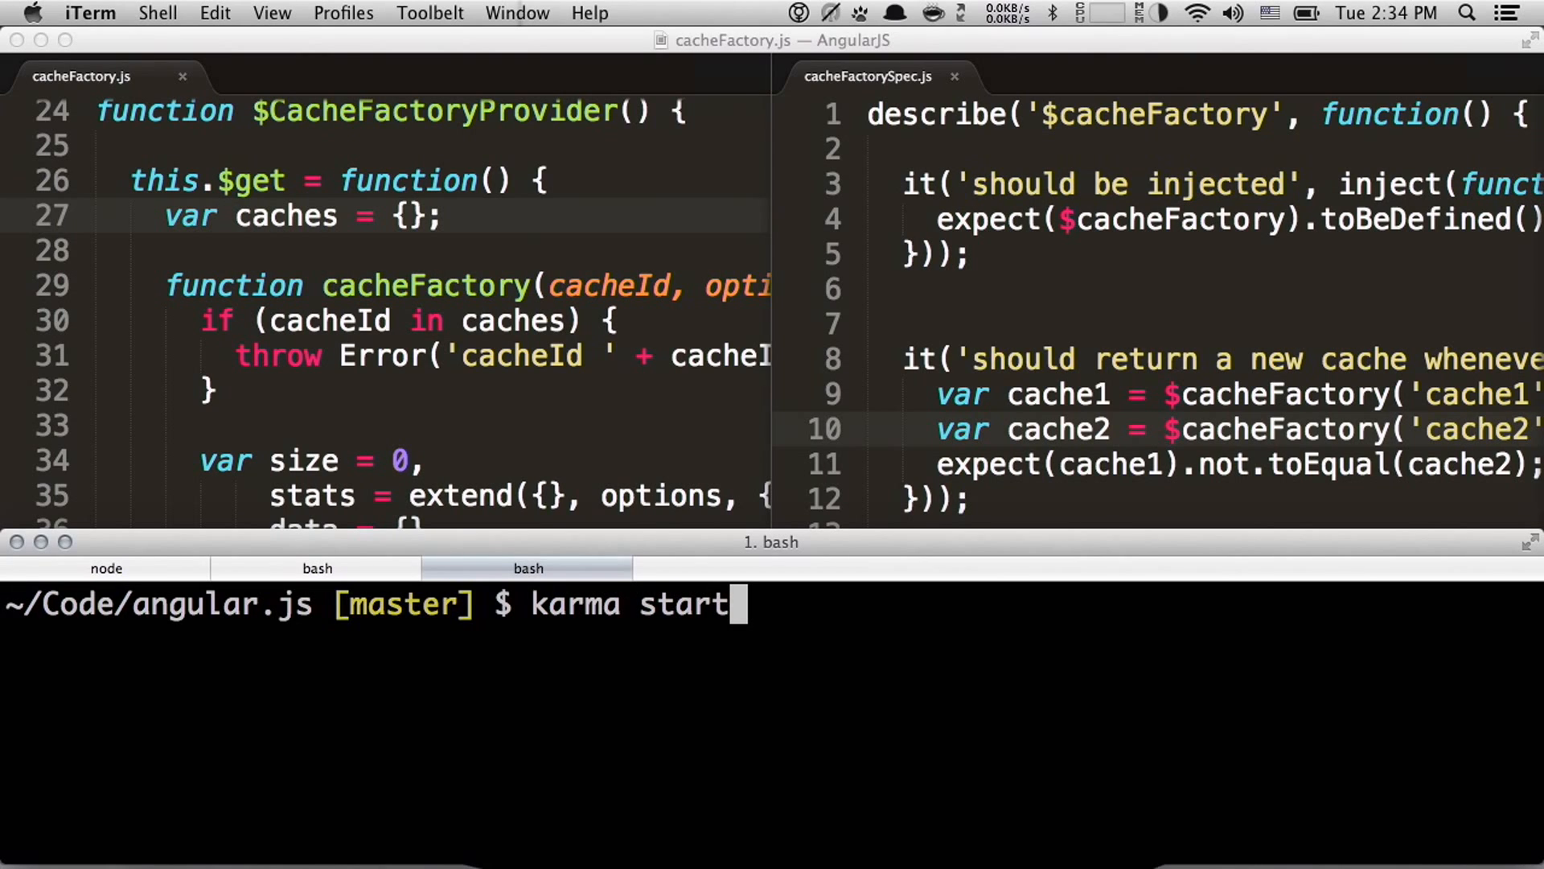
key("Return")
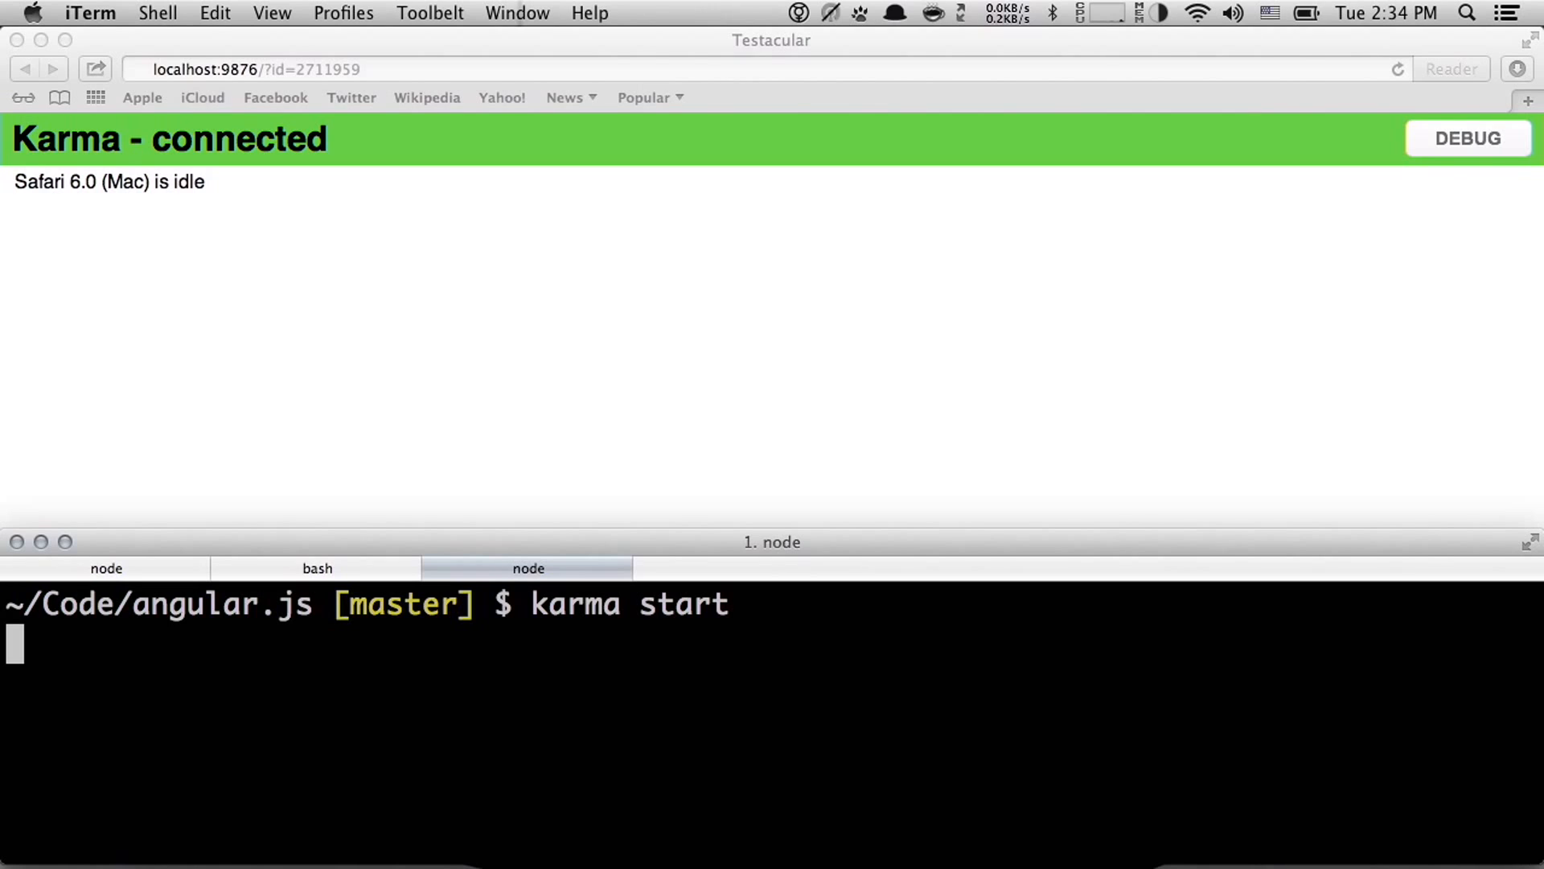
mouse_move(436, 504)
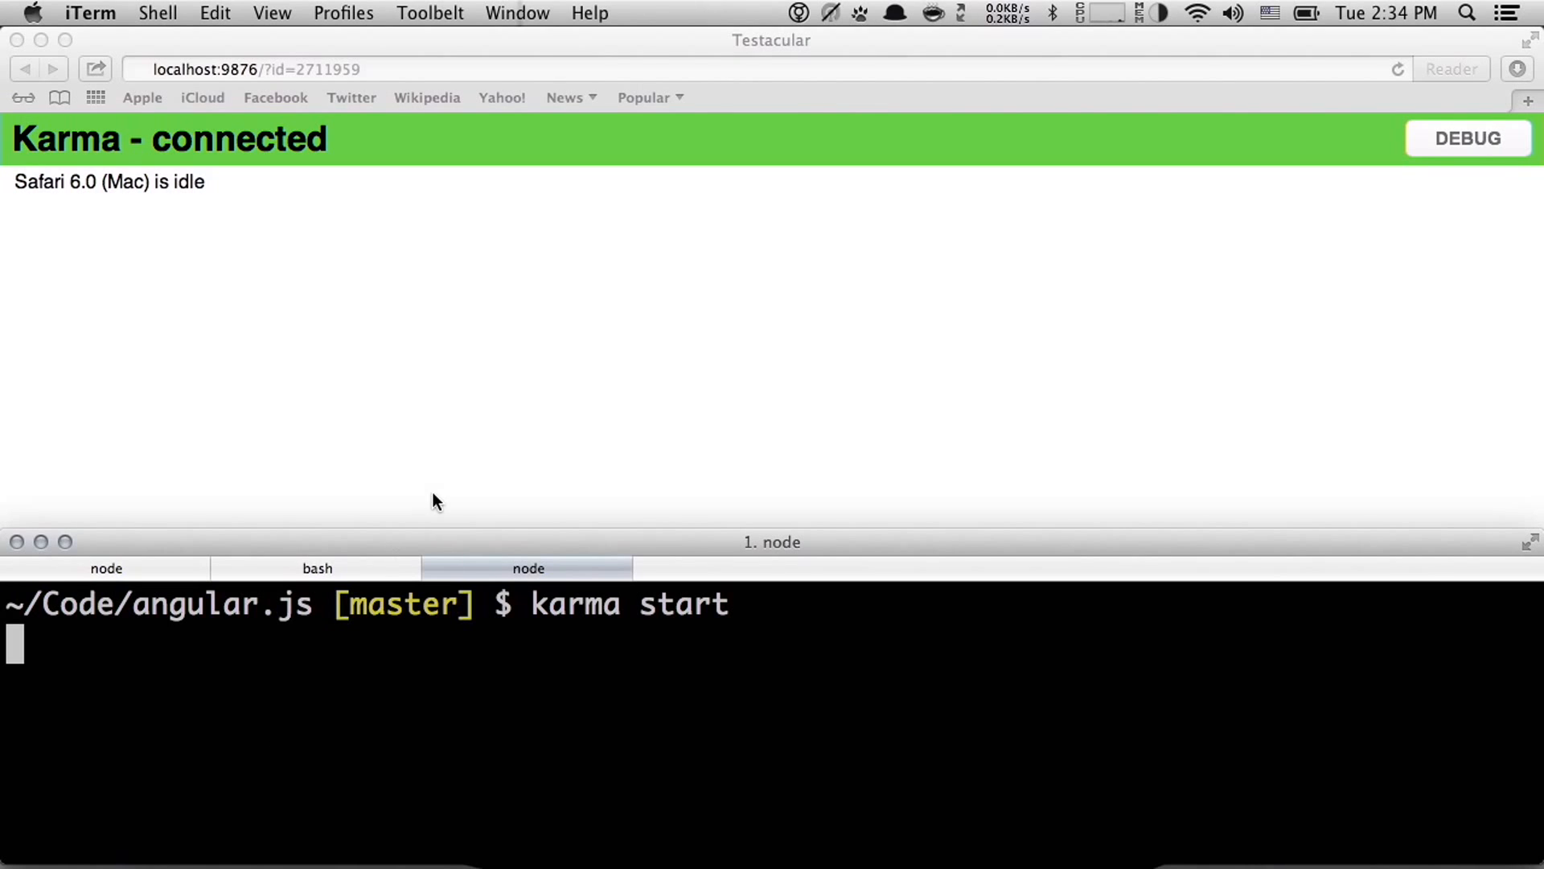